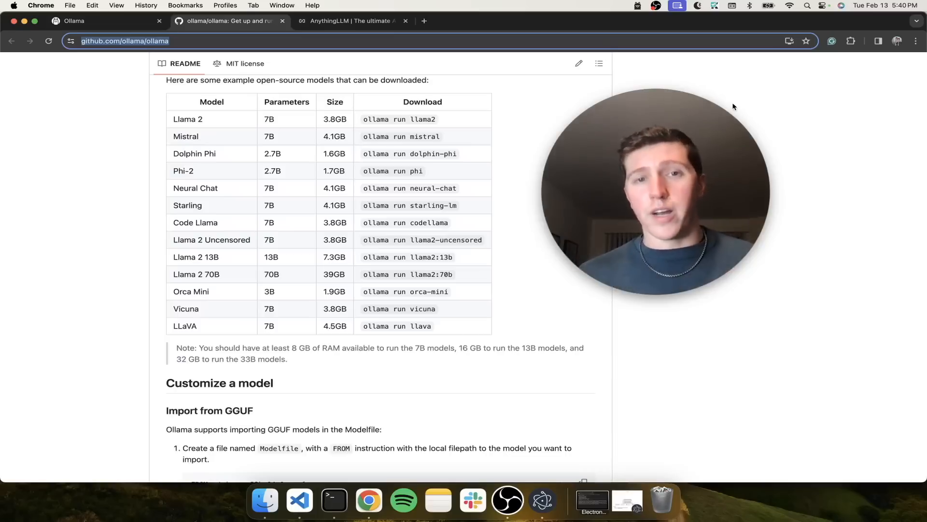
Review the Ollama README model table, select 'ollama run llama2', and bring up Terminal from the Dock
left_click(107, 21)
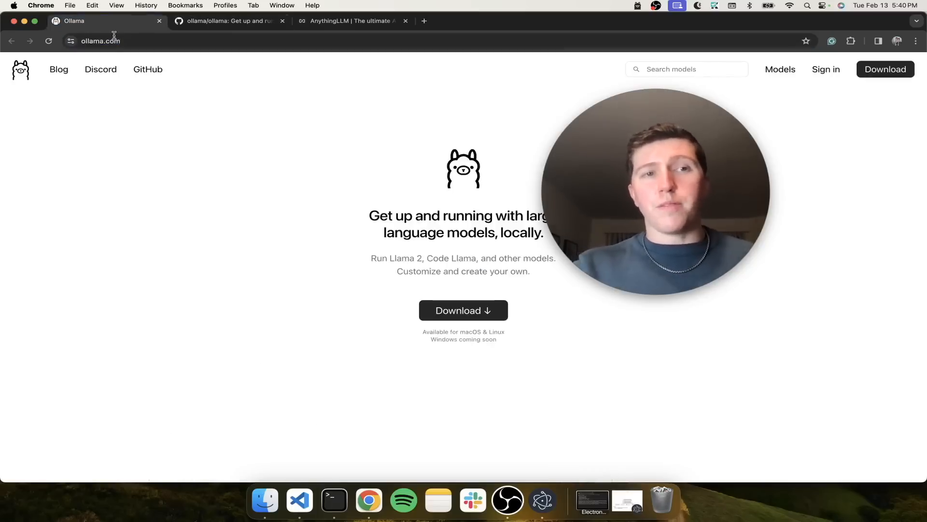
left_click(227, 20)
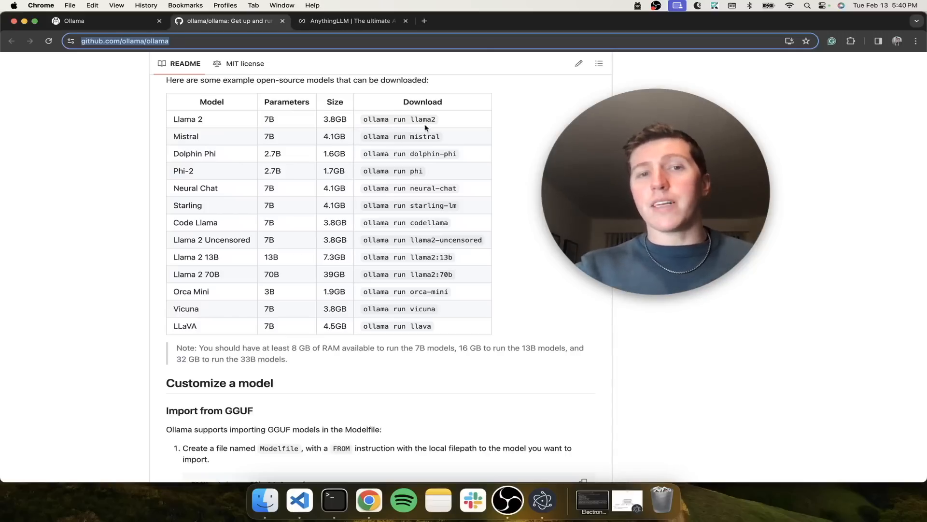
double_click(334, 119)
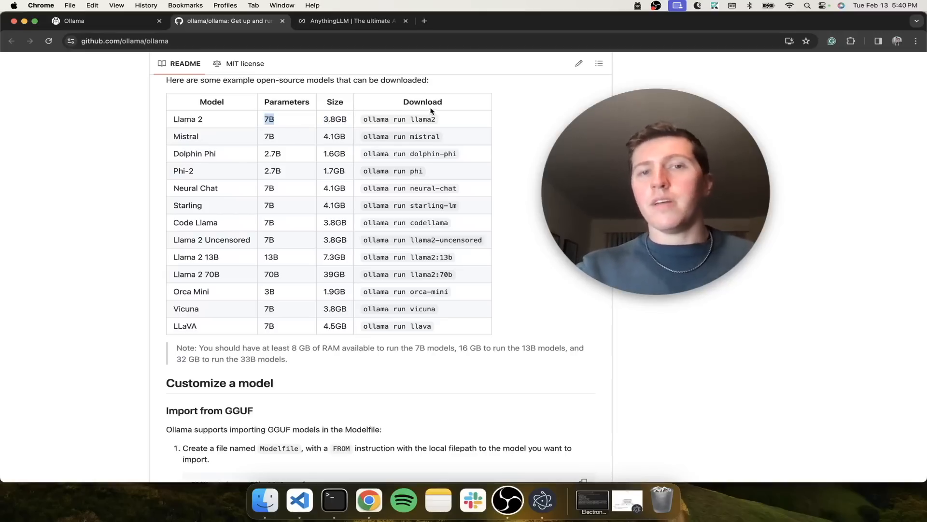
double_click(422, 119)
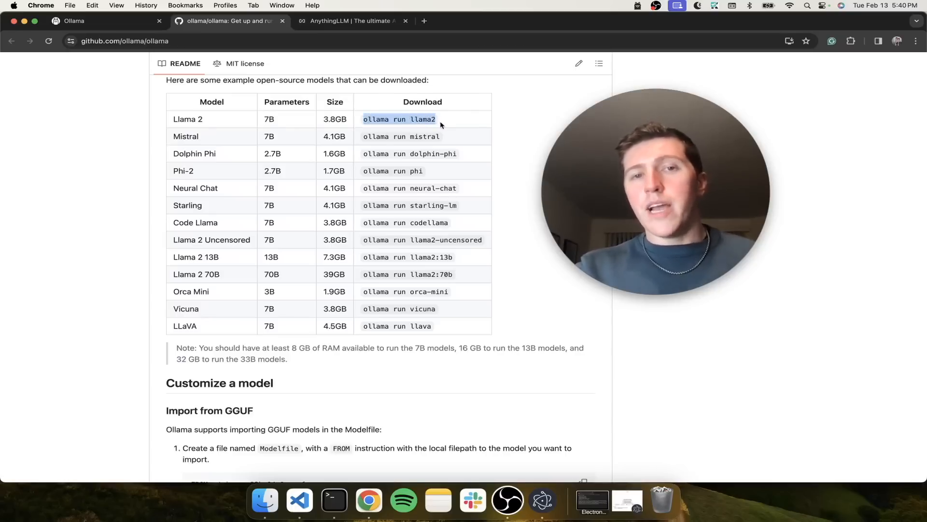
mouse_move(461, 212)
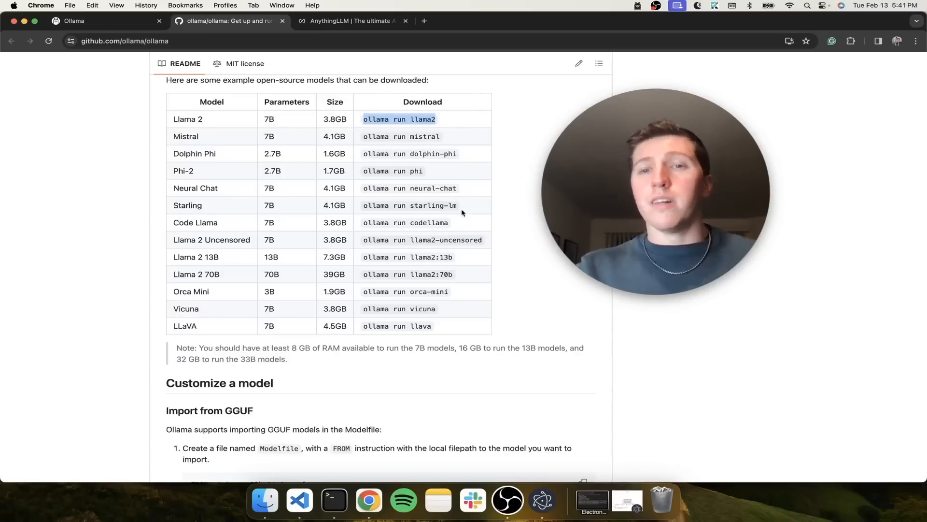
left_click(333, 500)
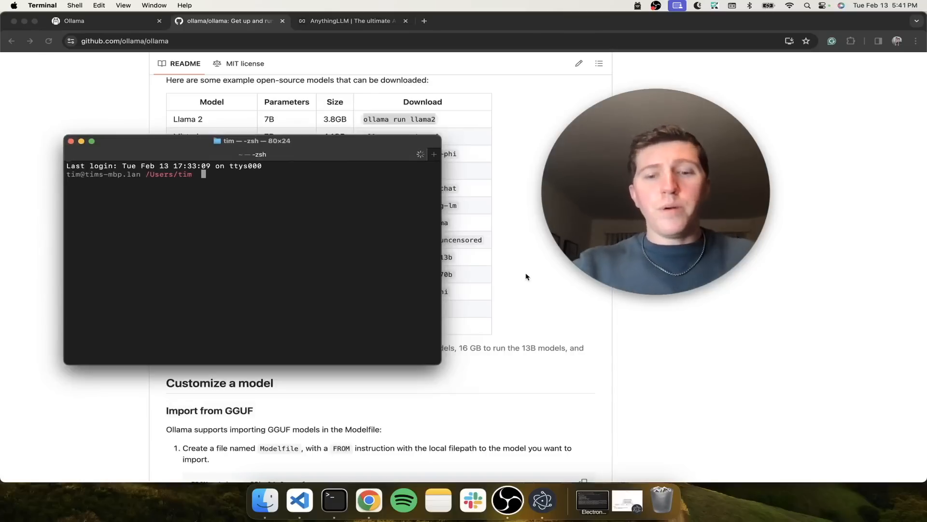
Run 'ollama' to list its commands, then 'ollama run llama2' to start the model
type("ollama")
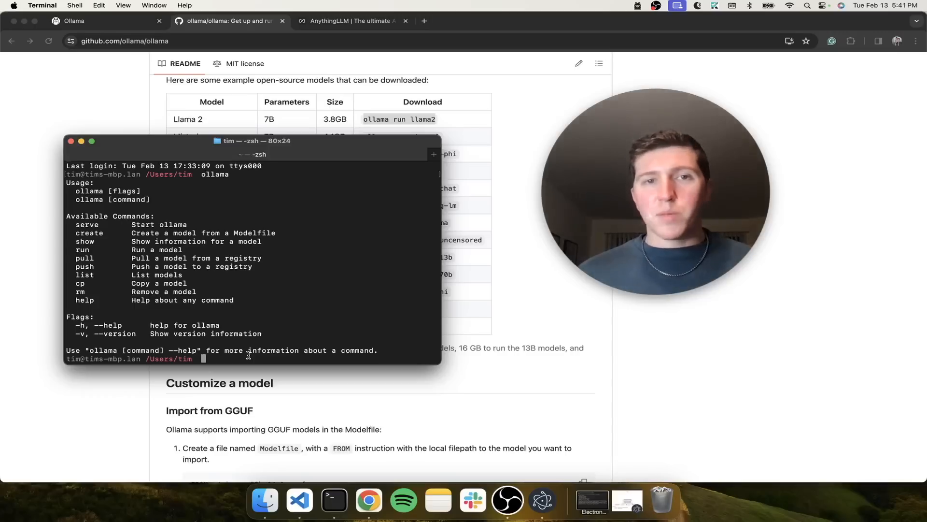
type("ollama run llama2")
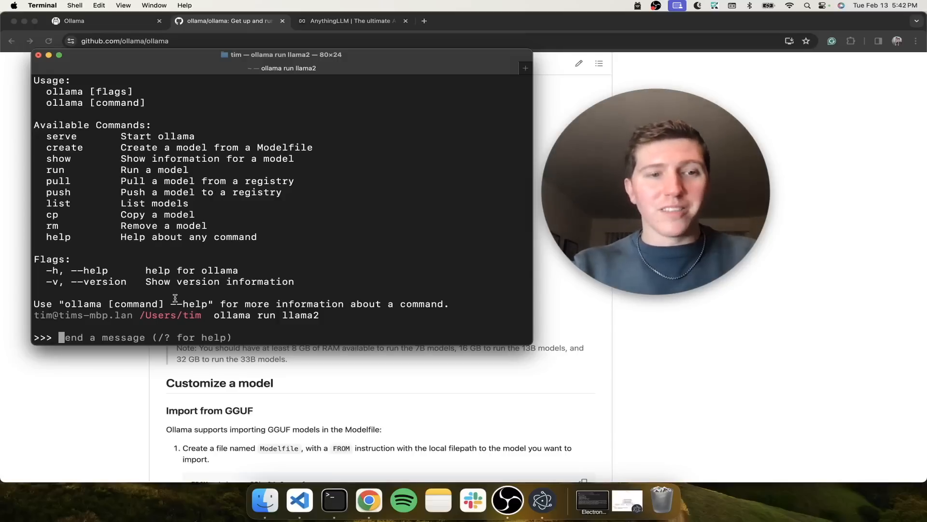
Send 'Hello!' to Llama 2, read its reply, and exit with '/bye'
type("Hello!")
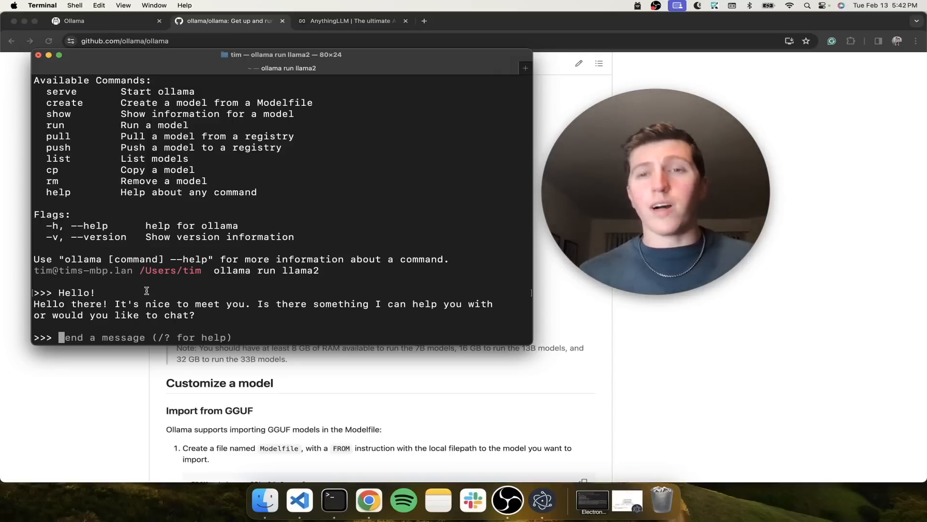
type("/bye")
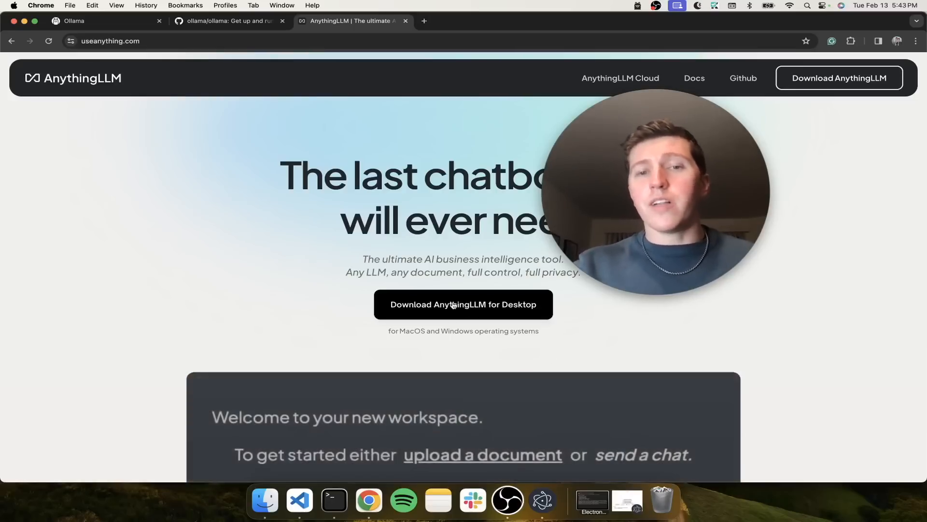
Reach the AnythingLLM desktop download page from useanything.com and launch the app
left_click(463, 303)
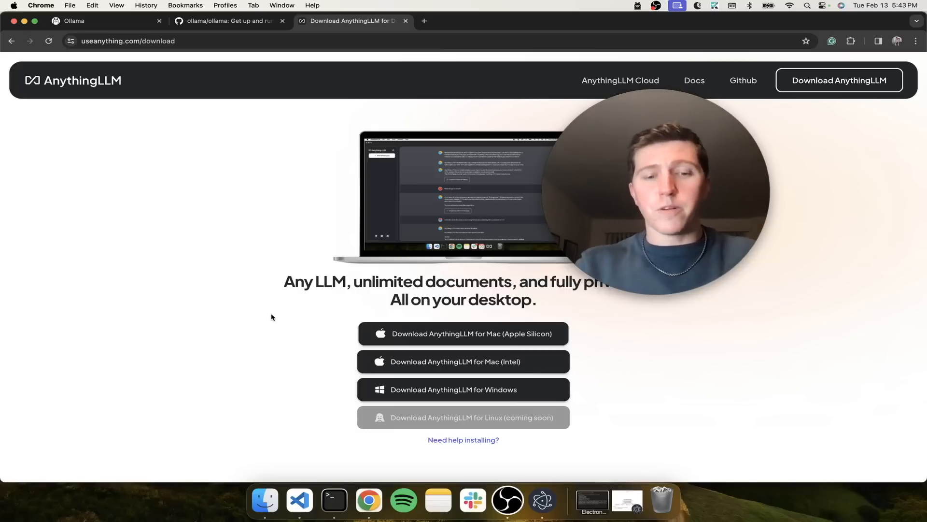
type("la")
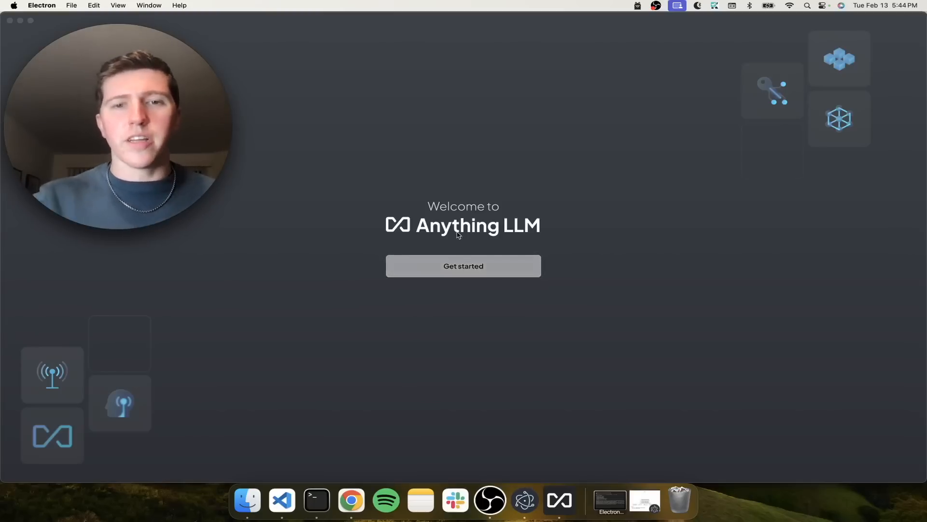
Start the AnythingLLM setup and pick Ollama from the LLM provider search ('oll')
left_click(463, 266)
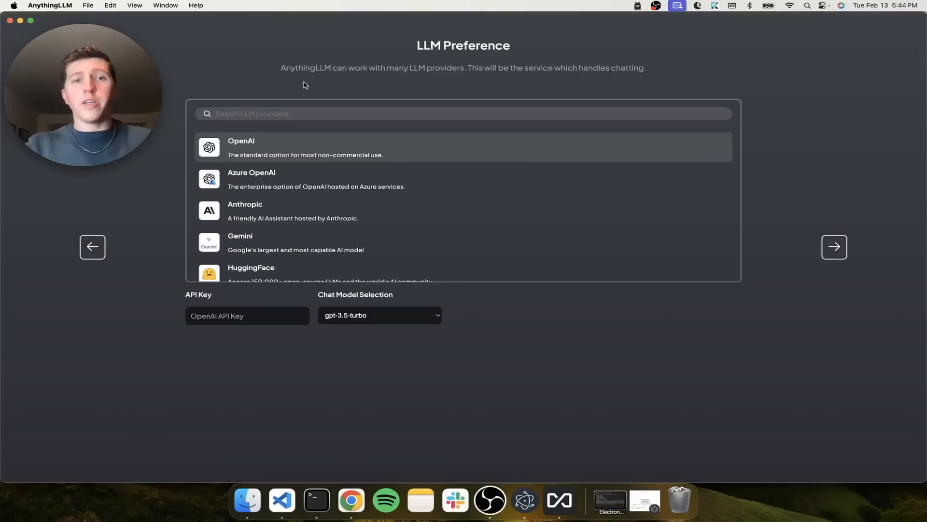
type("oll")
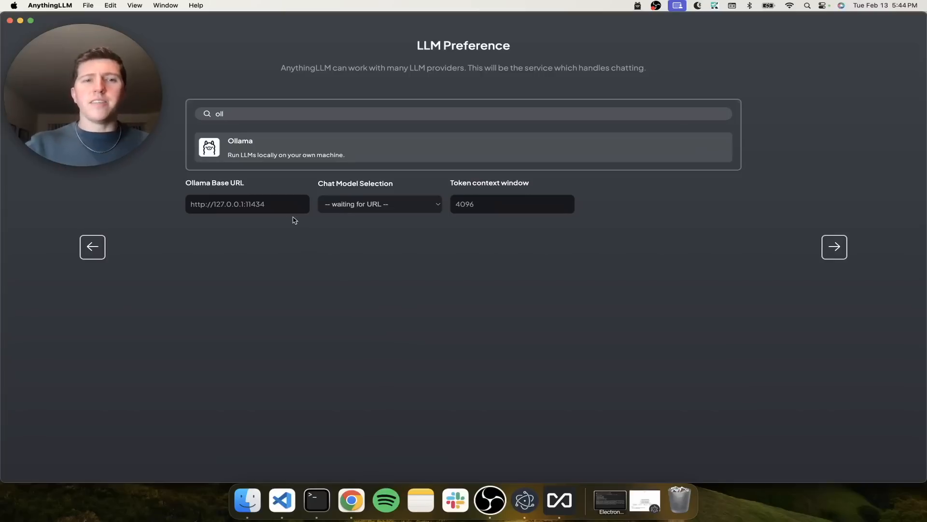
left_click(247, 204)
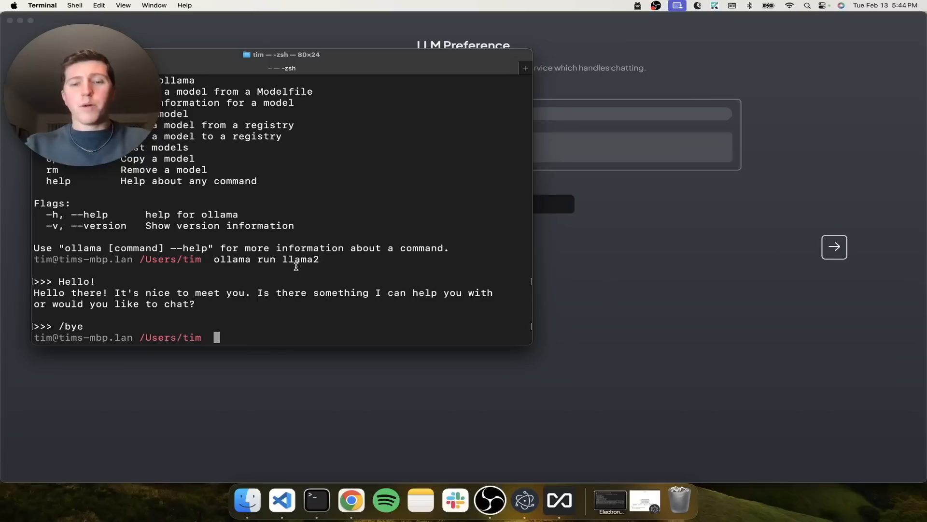
Run 'ollama serve' and select the already-in-use server address 127.0.0.1:11434
type("ollama serve")
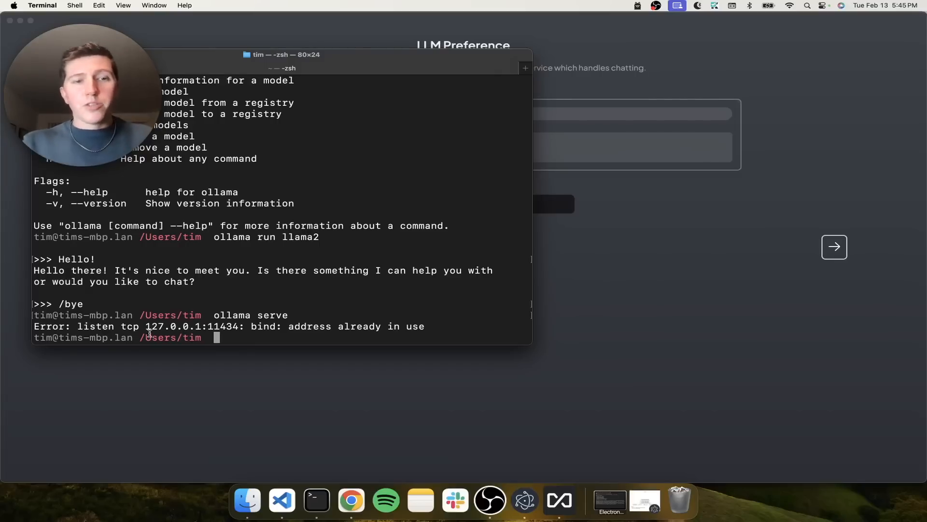
double_click(189, 326)
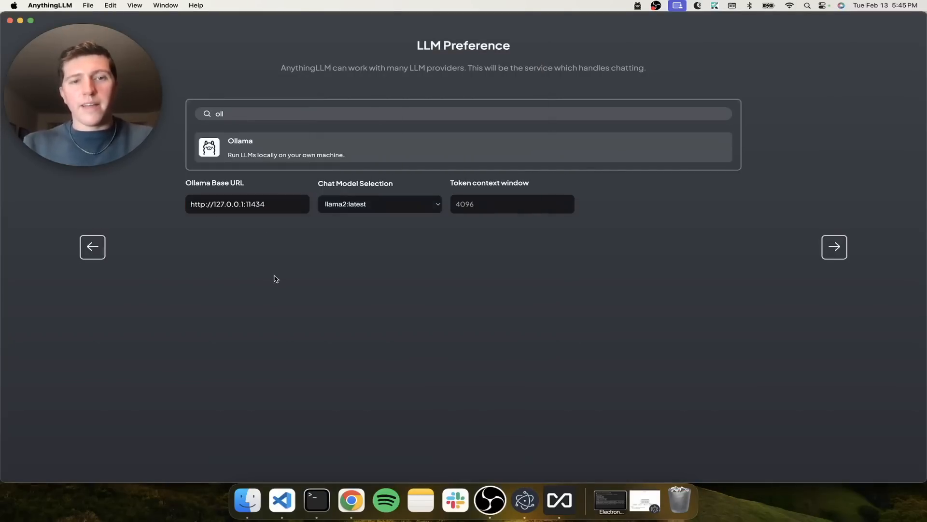
Choose llama2:latest with a 4096-token context window and continue to embedding preferences
left_click(379, 204)
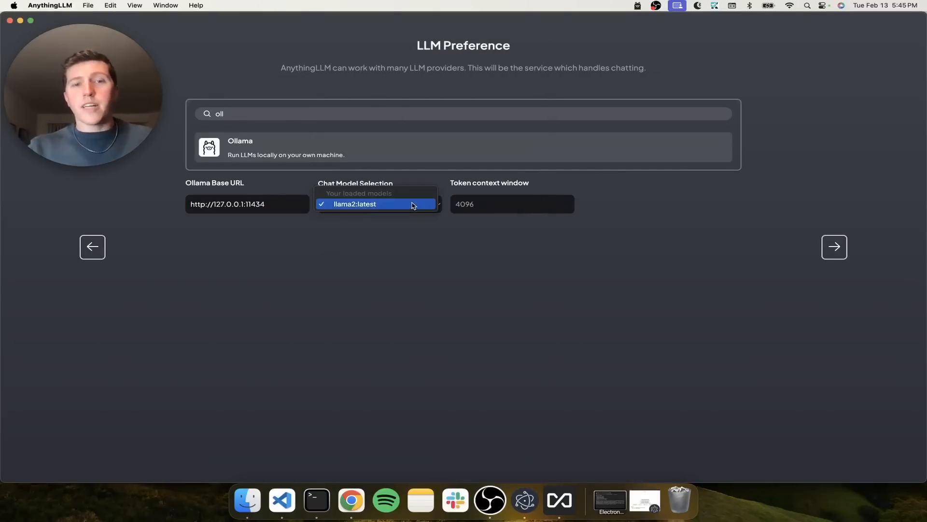
left_click(354, 204)
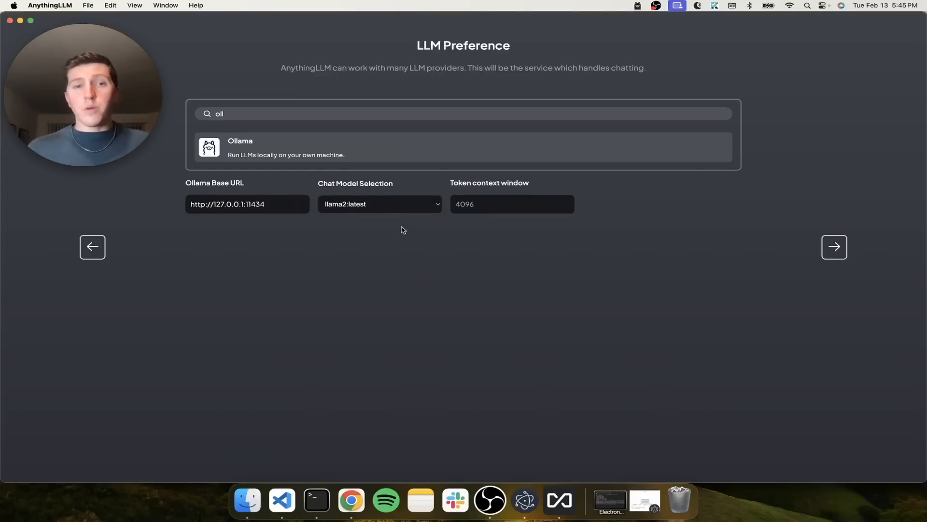
left_click(511, 203)
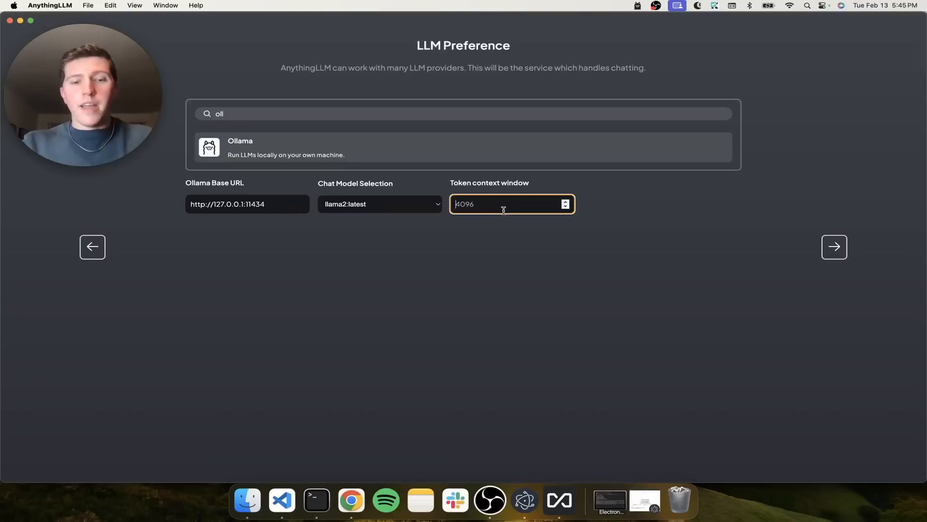
mouse_move(585, 285)
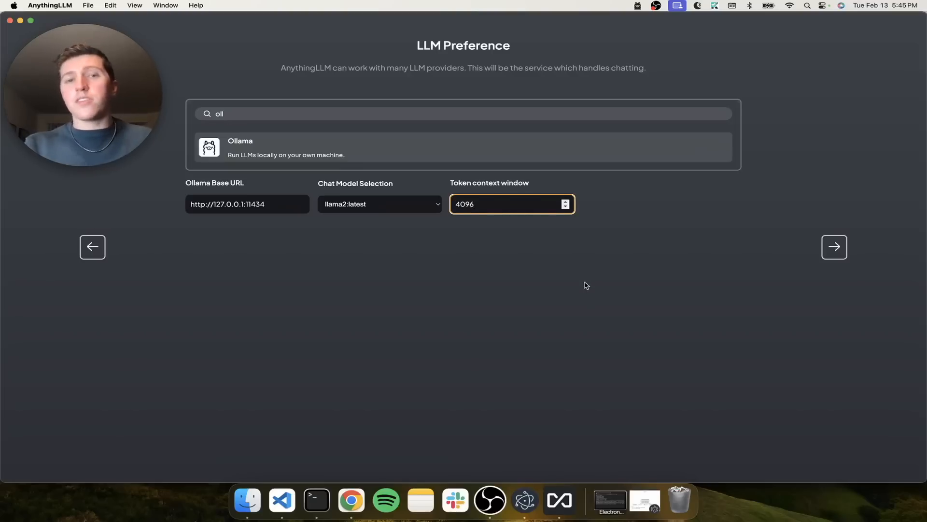
left_click(730, 309)
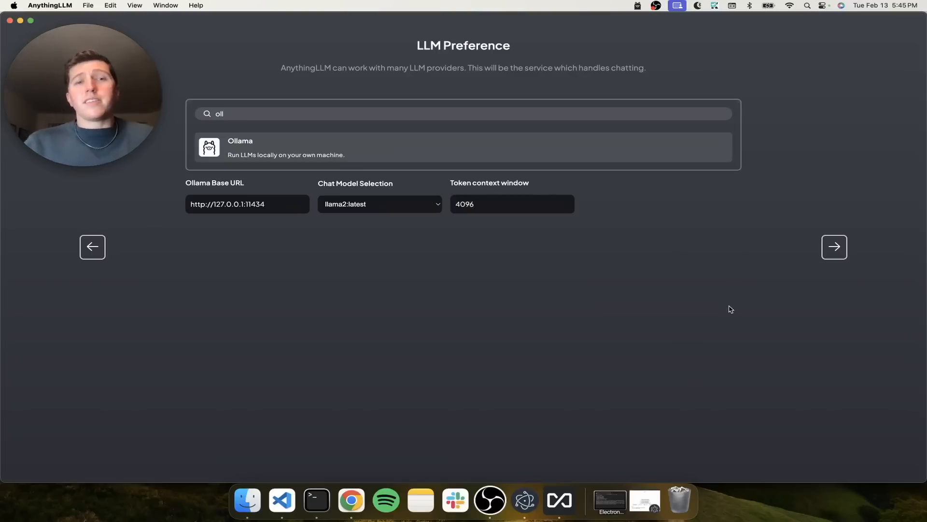
left_click(834, 247)
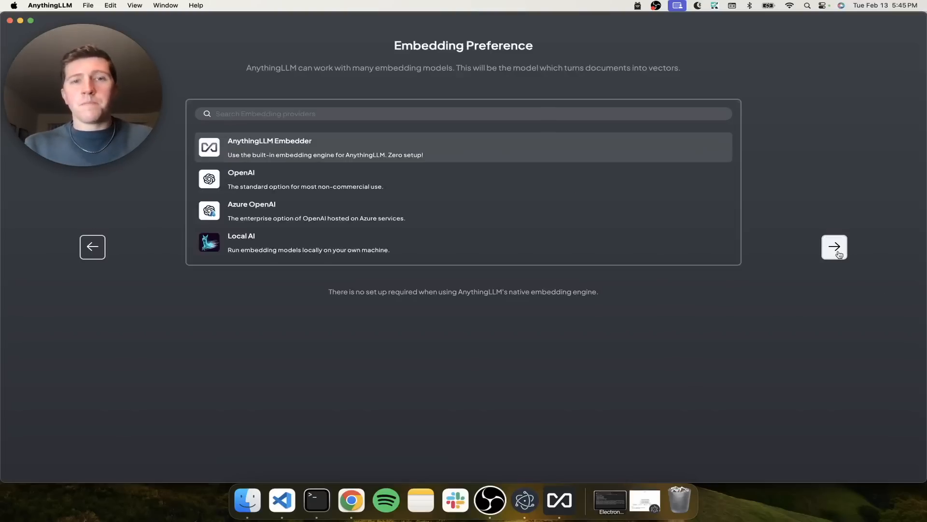
left_click(834, 247)
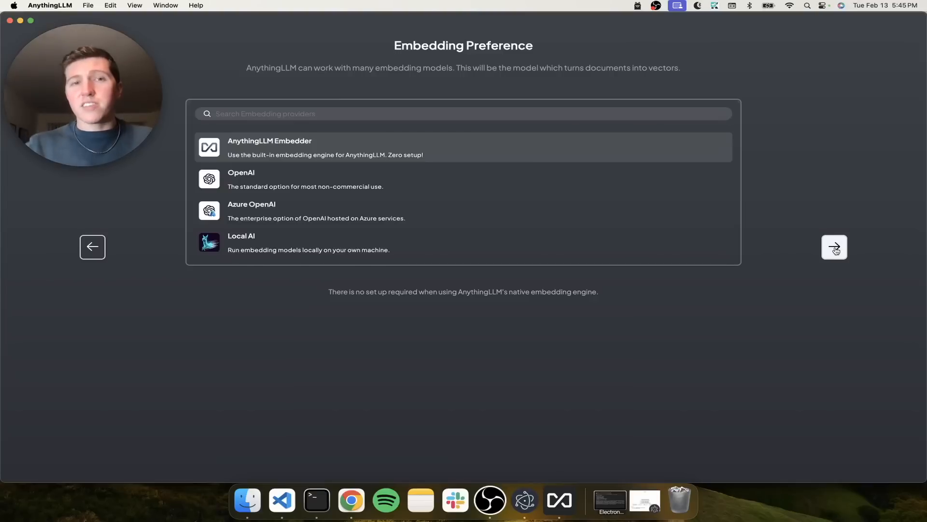
left_click(834, 247)
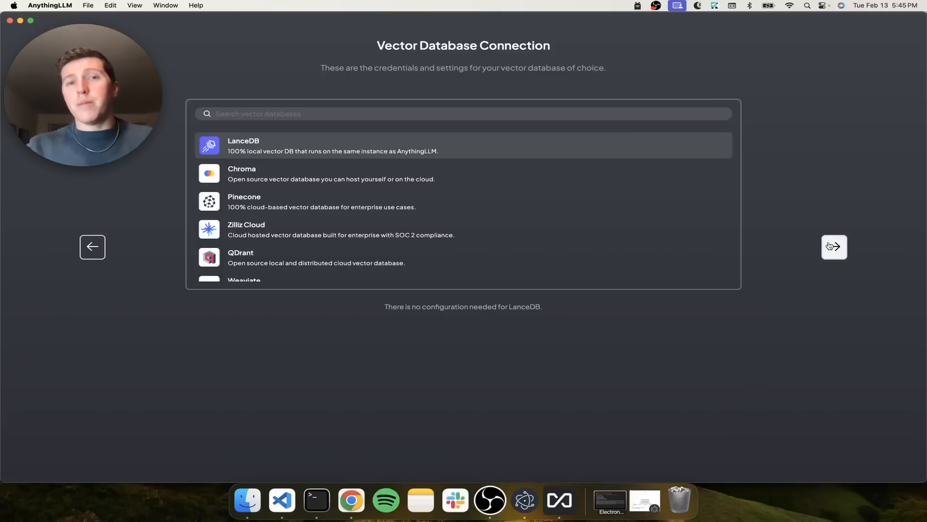
Keep LanceDB as the vector database and continue to the privacy summary
left_click(833, 247)
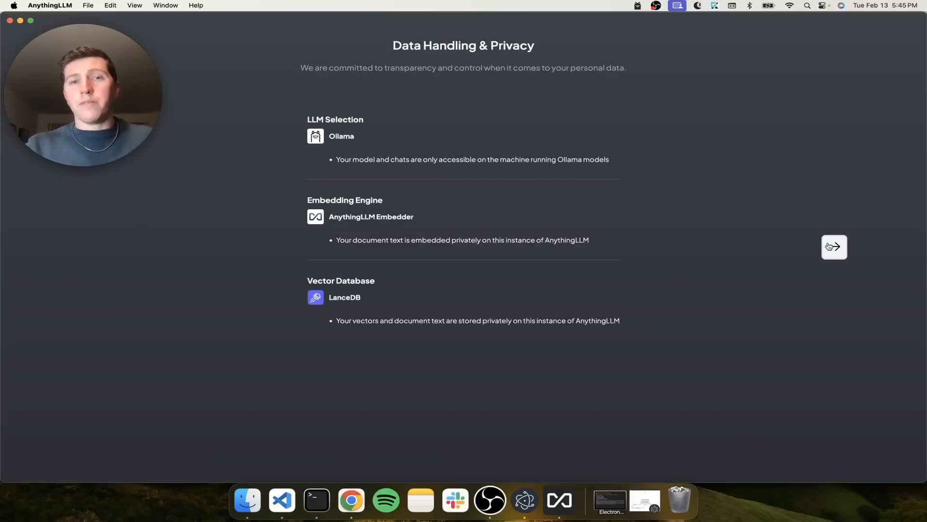
Accept the Data Handling & Privacy summary and continue to workspace creation
left_click(834, 248)
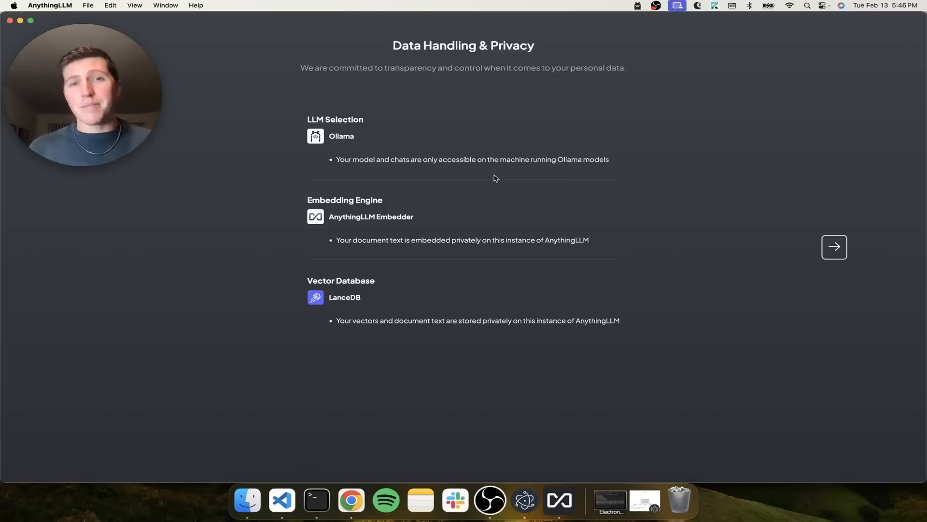
left_click(833, 247)
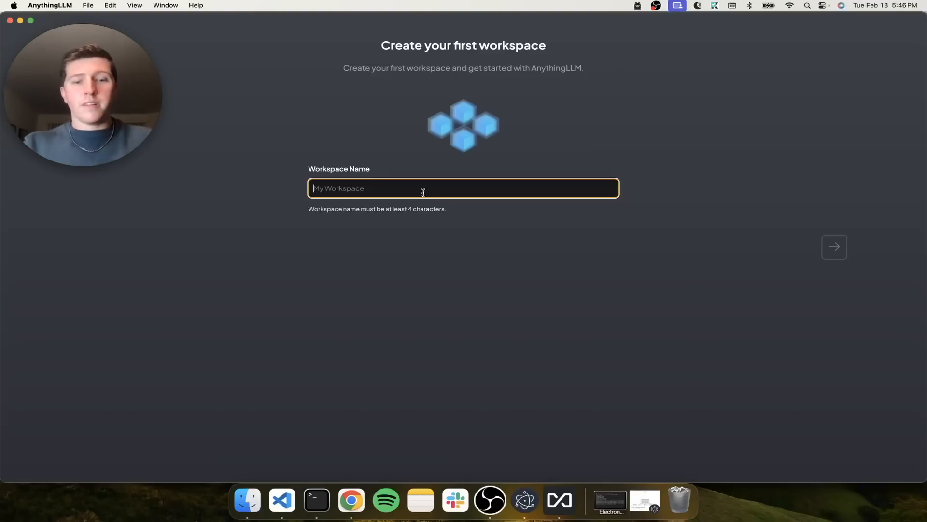
Create the first workspace named 'AnythingLLM' and land on its chat home
type("AnythingLLM")
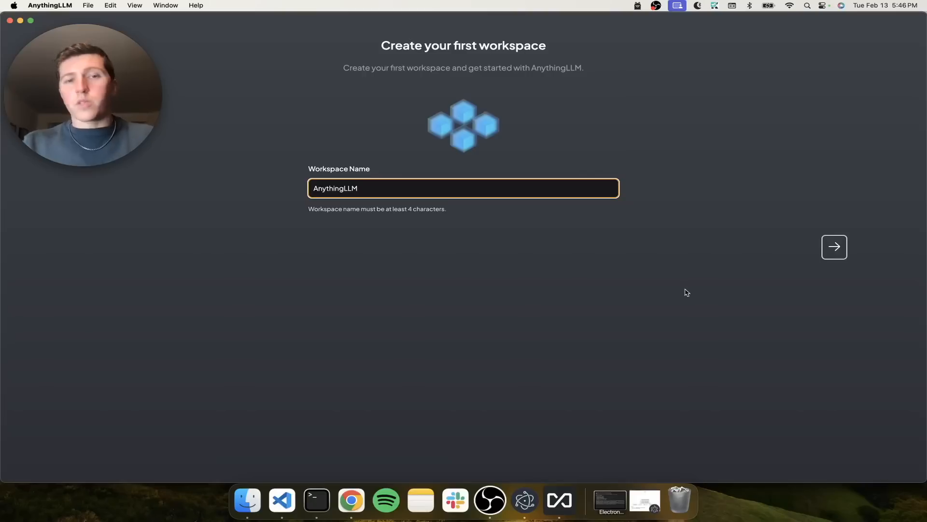
left_click(834, 247)
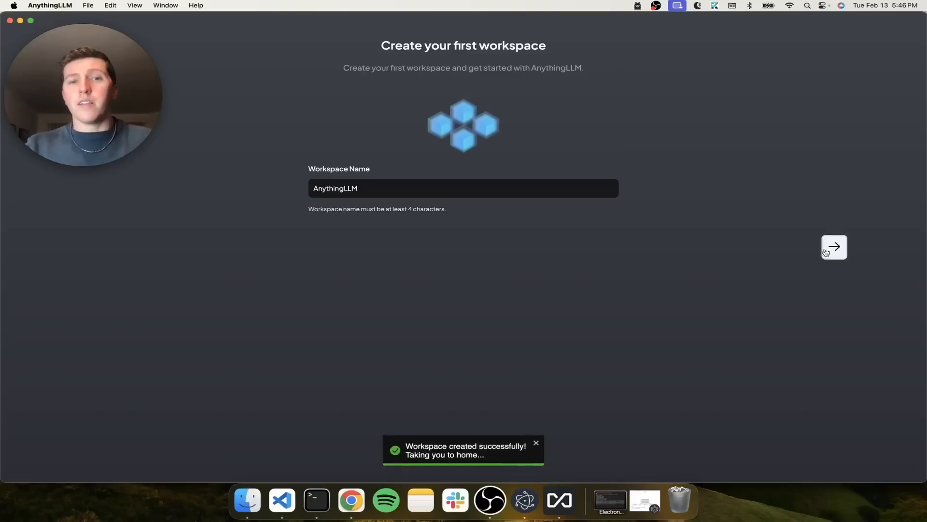
left_click(834, 247)
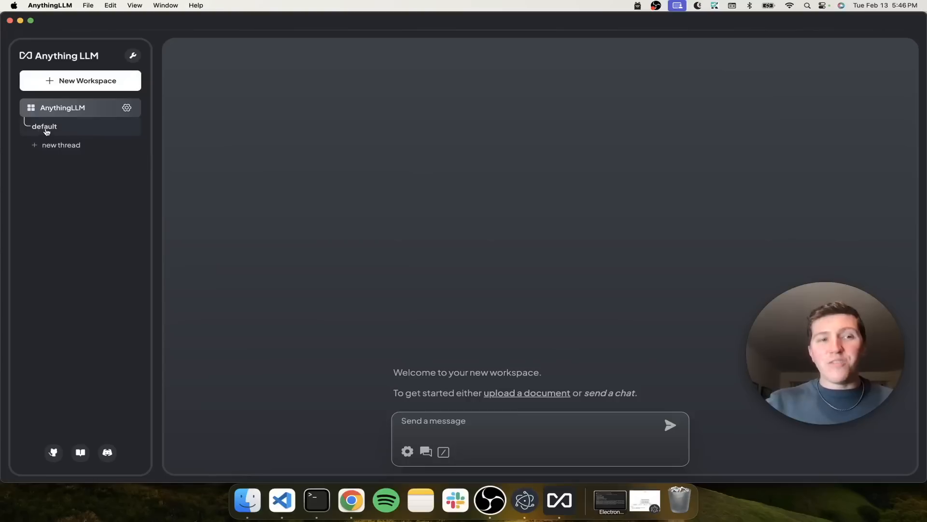
Create three new chat threads in the AnythingLLM workspace and bring up its document manager
left_click(61, 145)
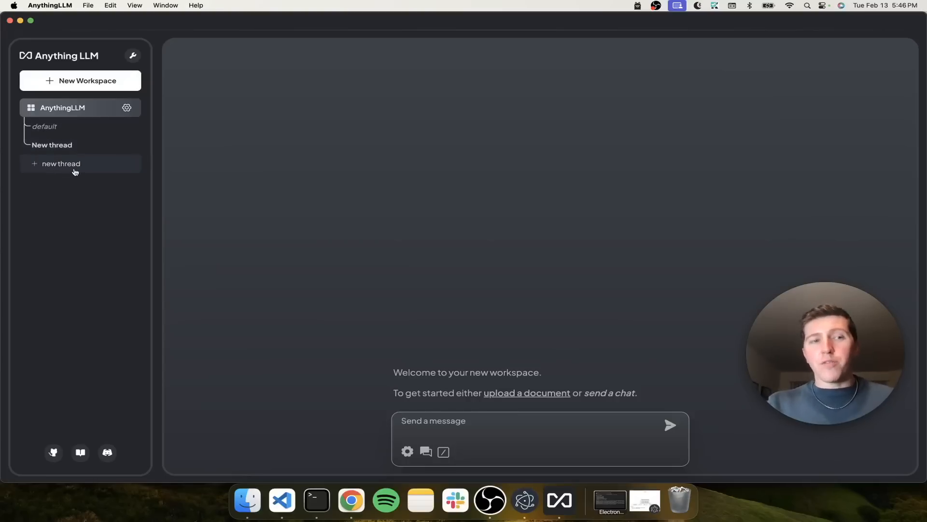
left_click(61, 163)
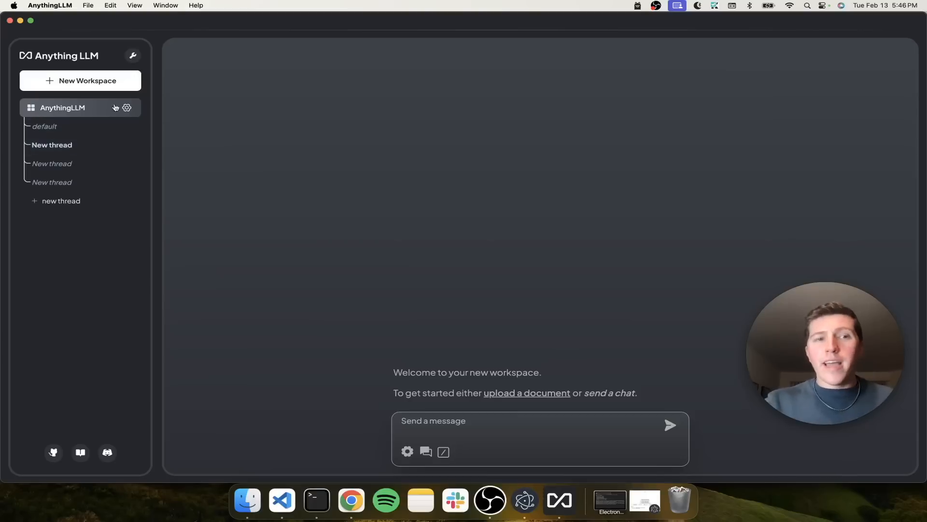
left_click(526, 393)
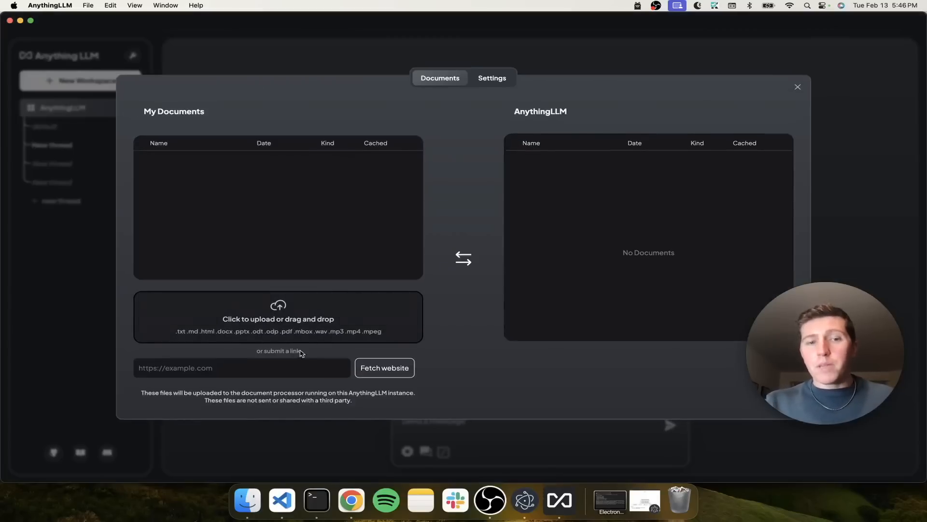
left_click(277, 317)
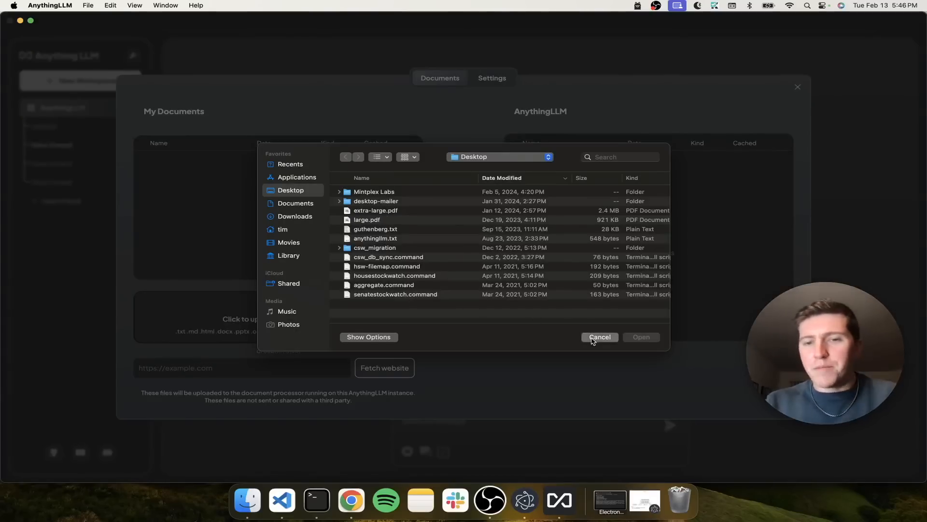
left_click(598, 337)
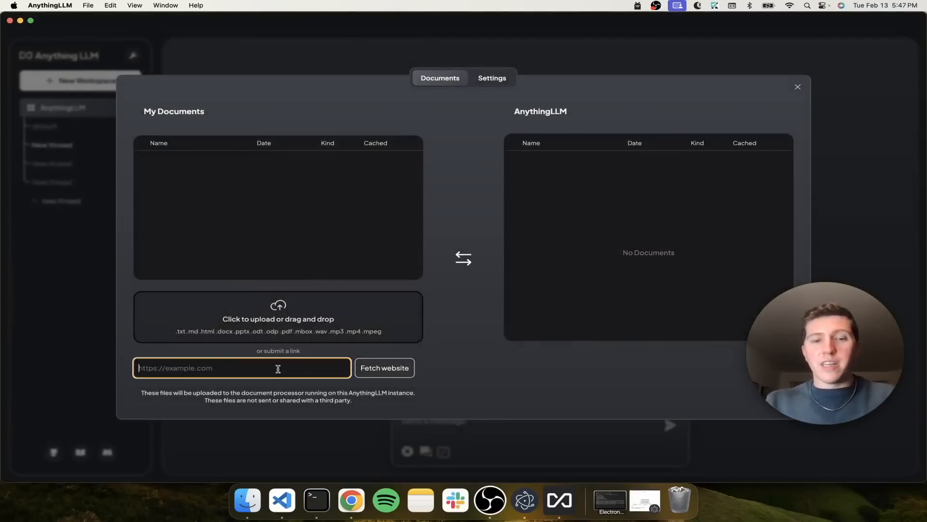
left_click(384, 367)
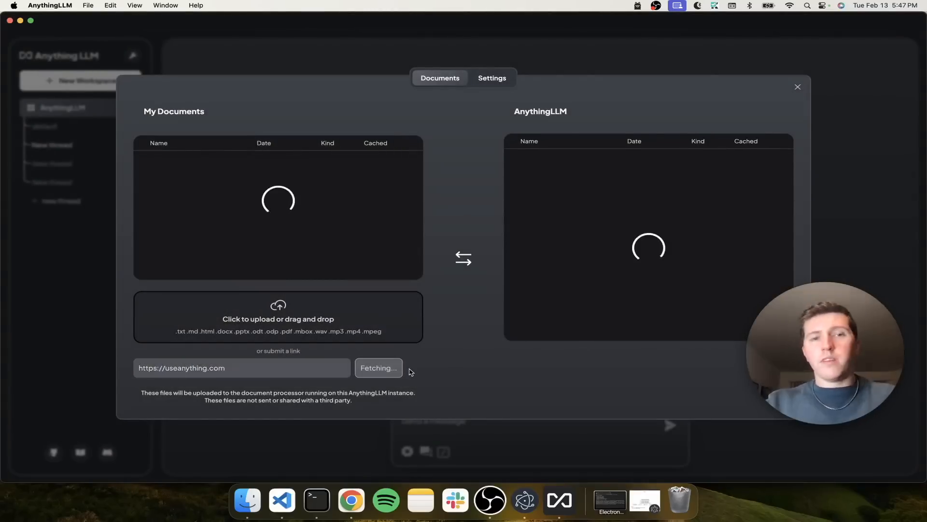
left_click(377, 367)
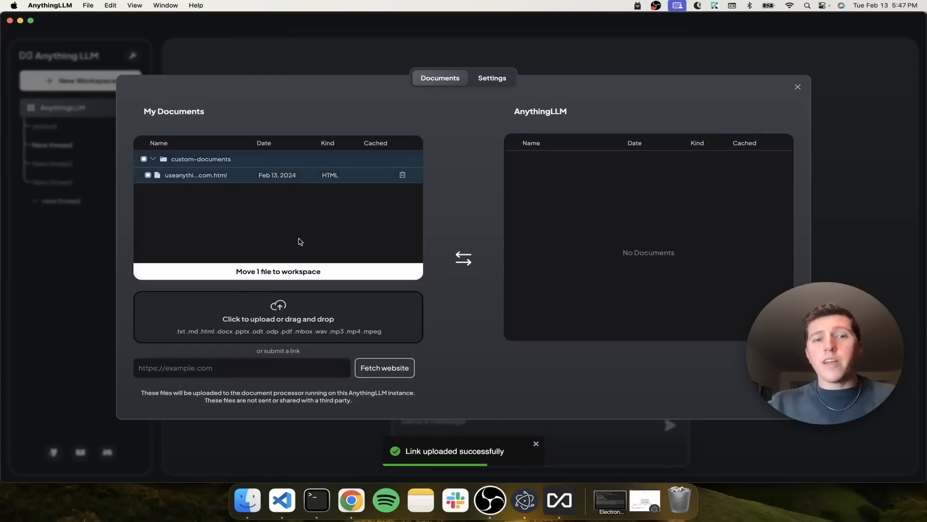
Move the fetched useanything.com page into the workspace, now showing 2 vectors in settings
left_click(277, 271)
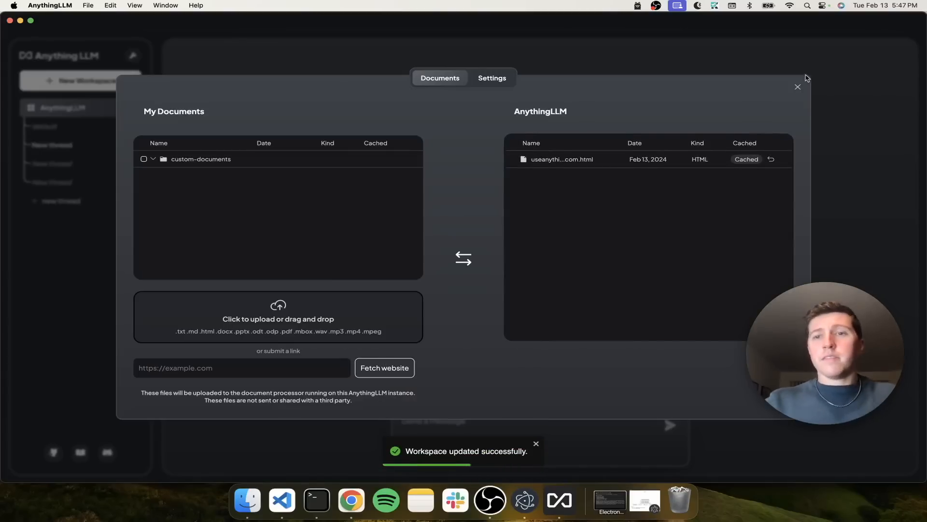
left_click(492, 77)
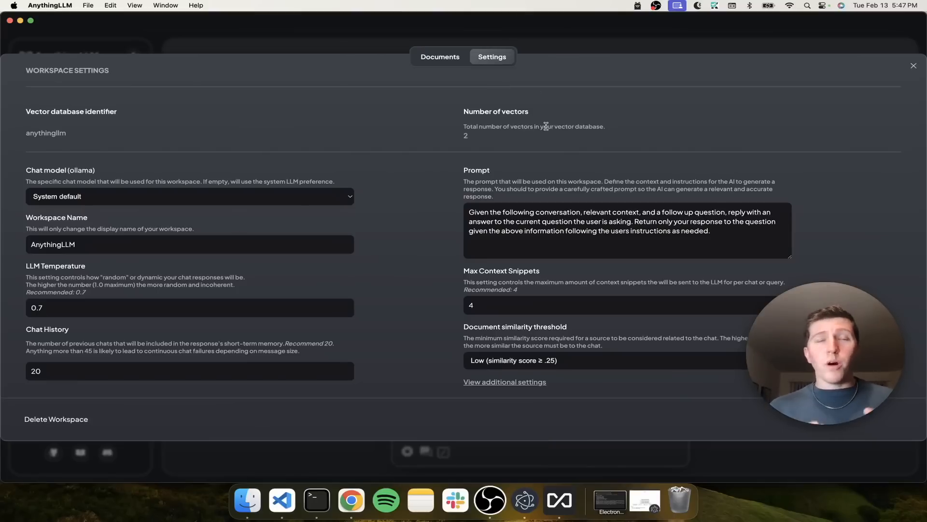
left_click(189, 196)
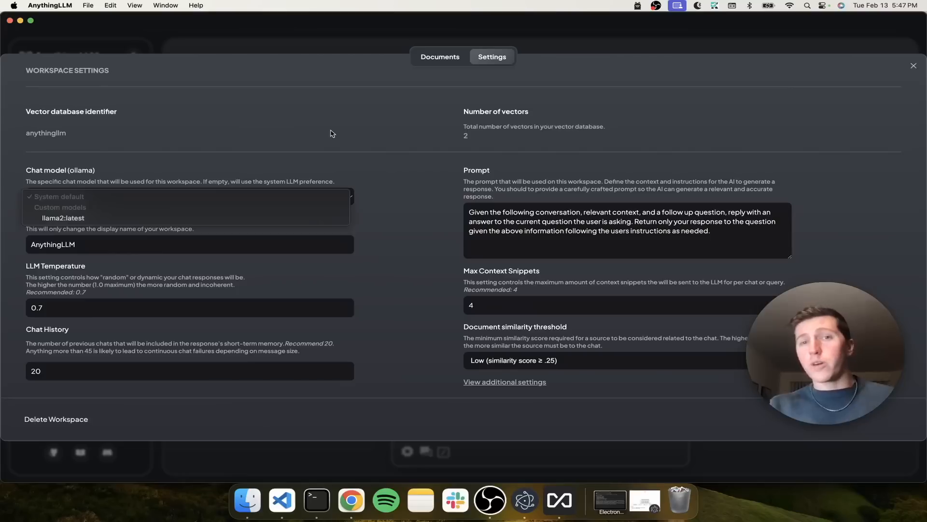
mouse_move(303, 159)
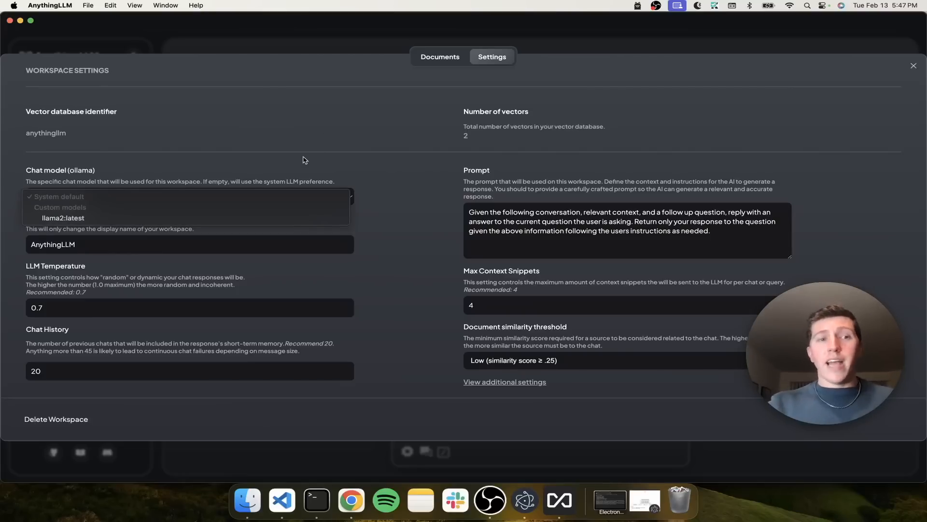
left_click(59, 196)
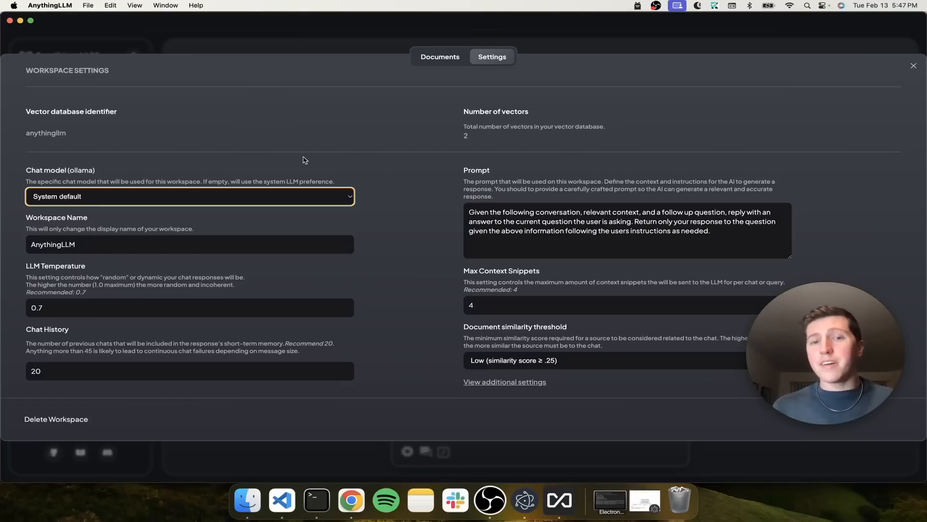
mouse_move(463, 176)
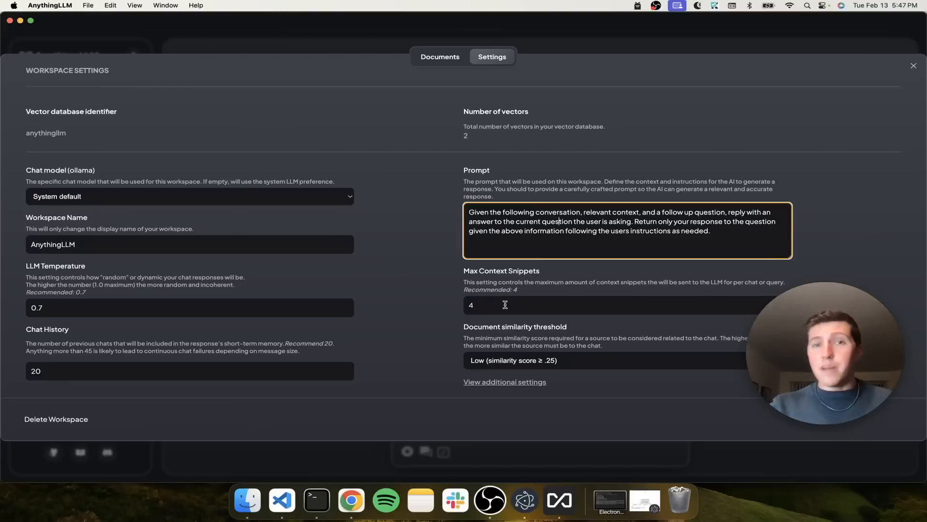
left_click(503, 305)
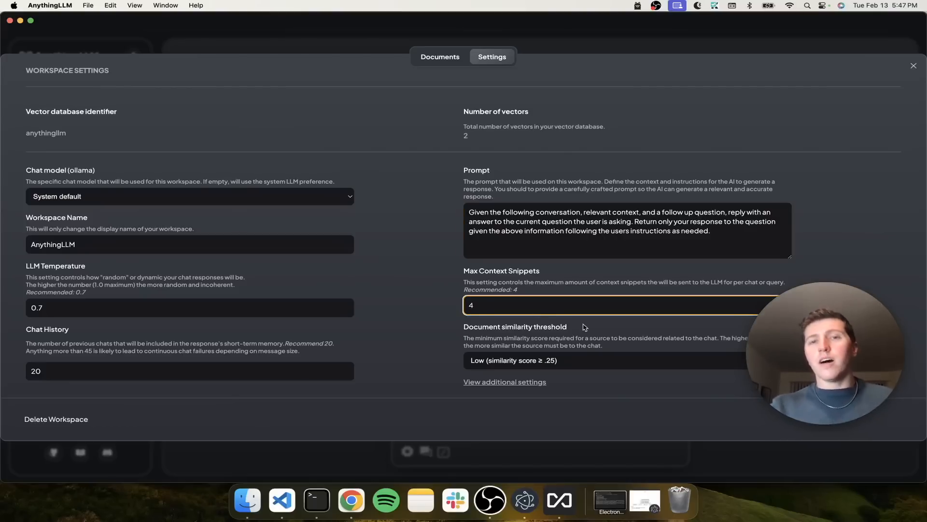
mouse_move(610, 356)
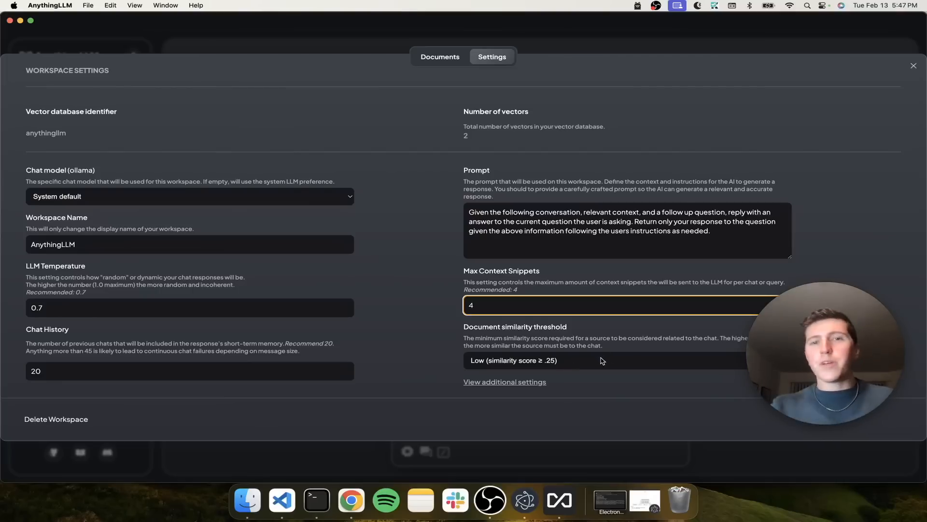
left_click(913, 66)
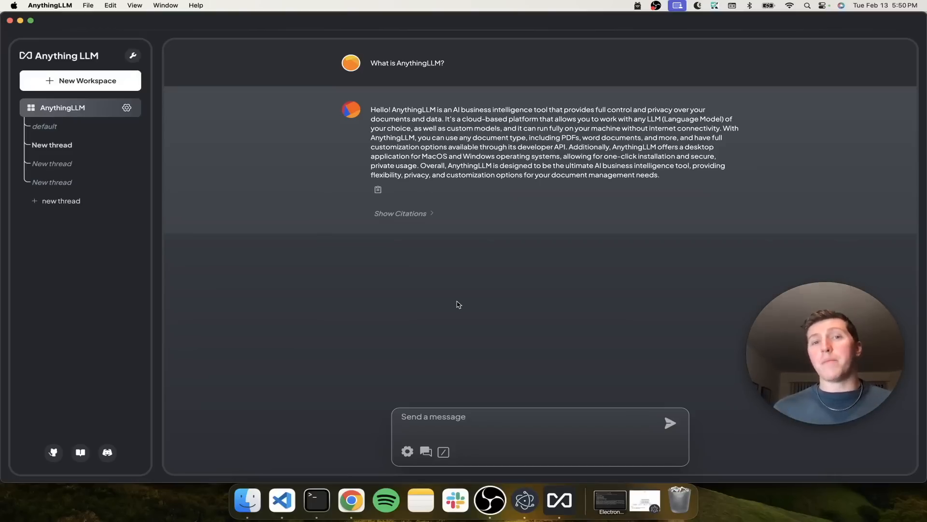
Expand Show Citations to reveal the useanything.com HTML page as the answer's source
left_click(400, 213)
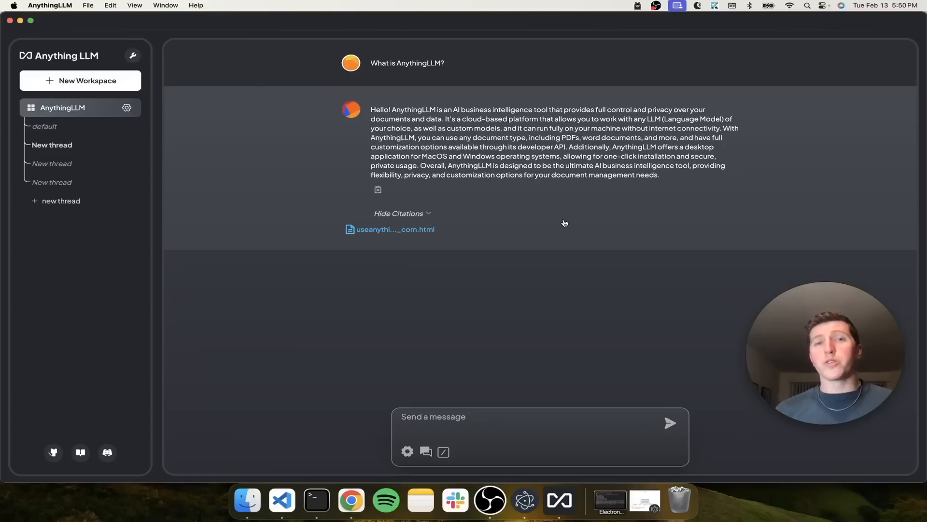